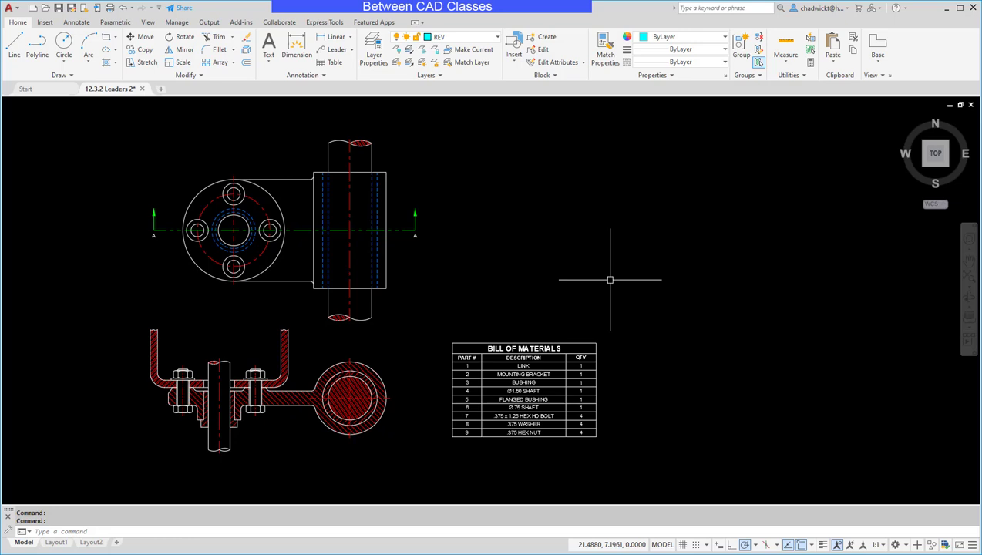
{"action": "mouse_move", "coordinate": [560, 237]}
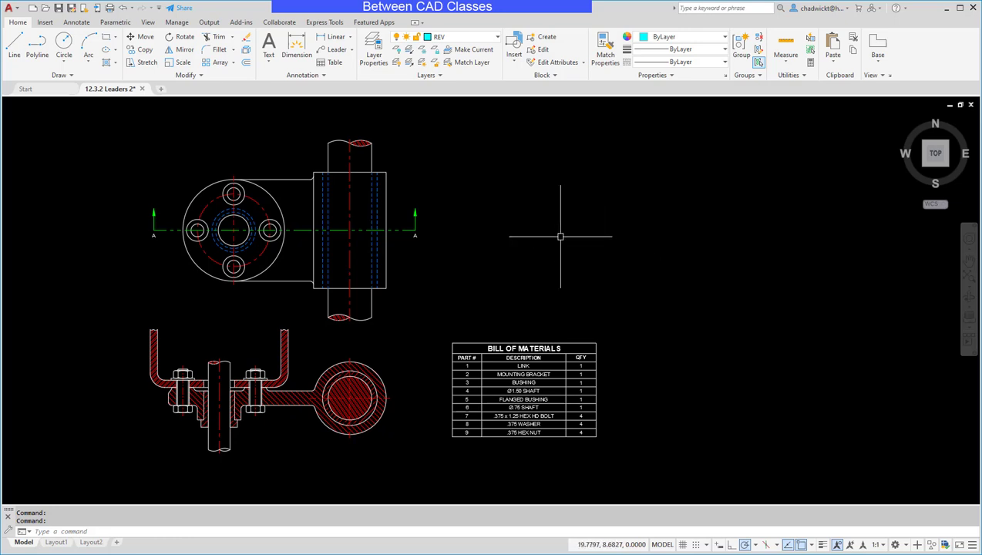
{"action": "mouse_move", "coordinate": [210, 312]}
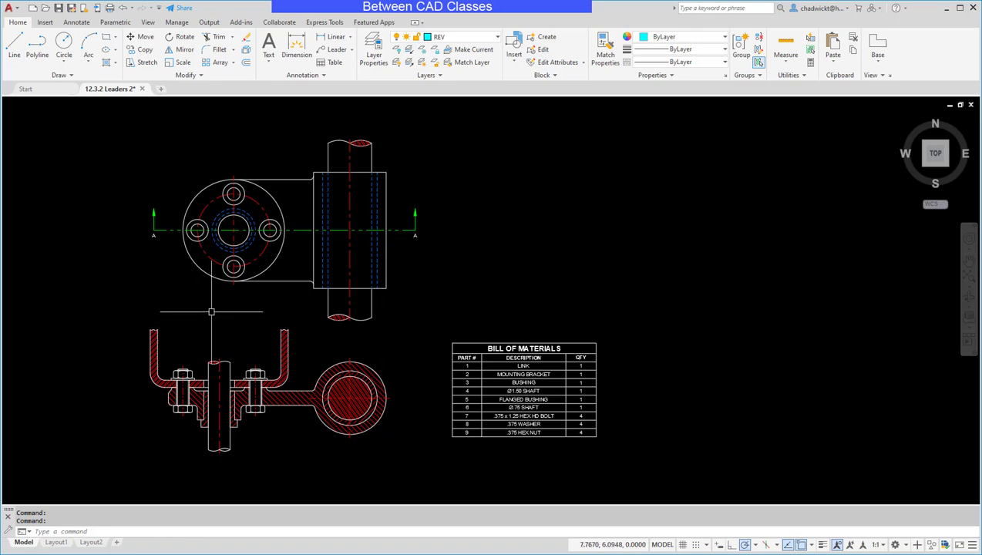
{"action": "mouse_move", "coordinate": [421, 373]}
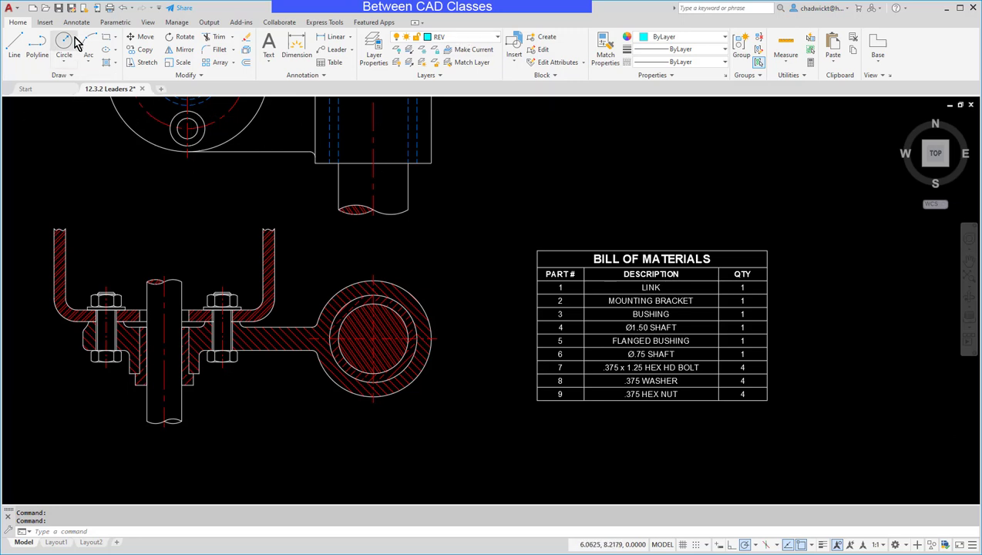
Start a rectangular revision cloud from the Annotate tab's Revision Cloud dropdown
{"action": "left_click", "coordinate": [76, 22]}
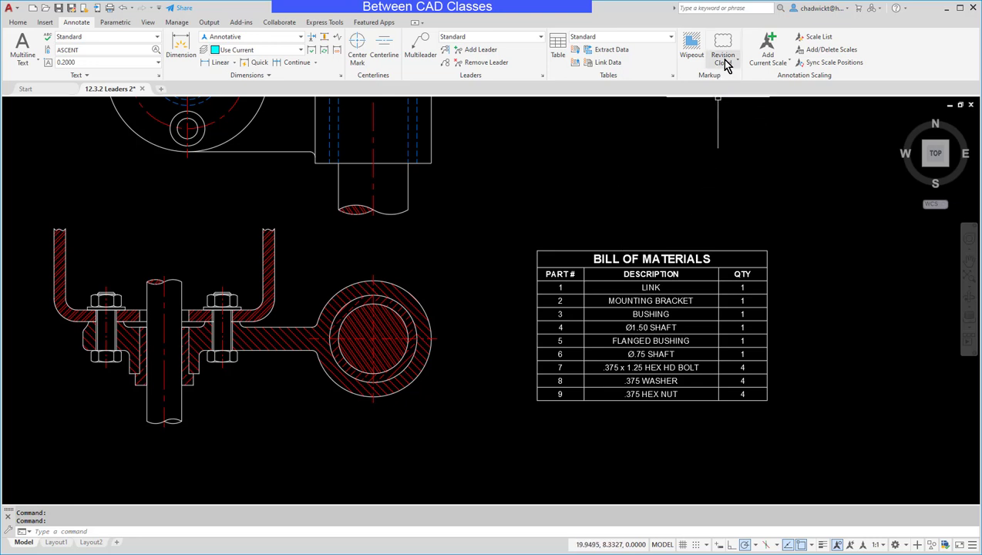
{"action": "left_click", "coordinate": [723, 54]}
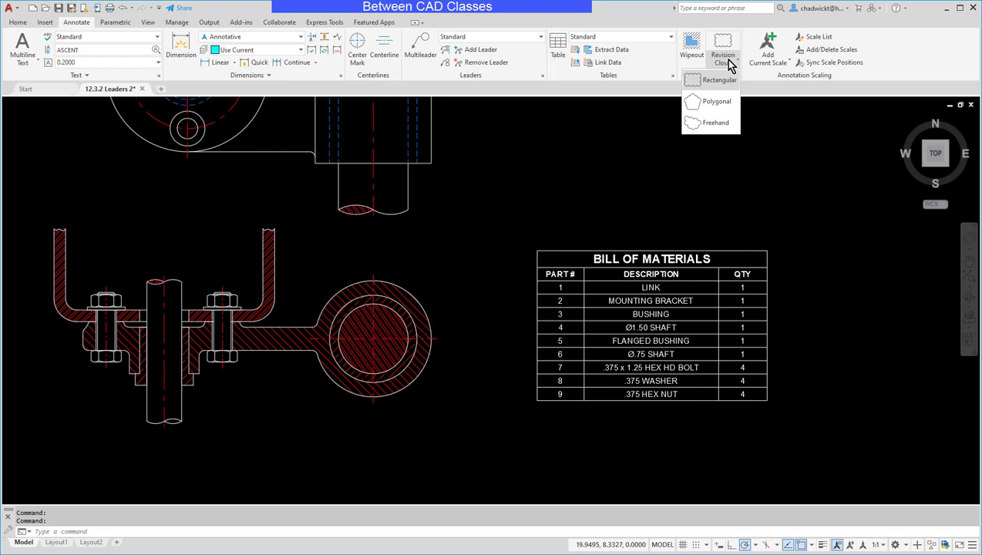
{"action": "mouse_move", "coordinate": [718, 80]}
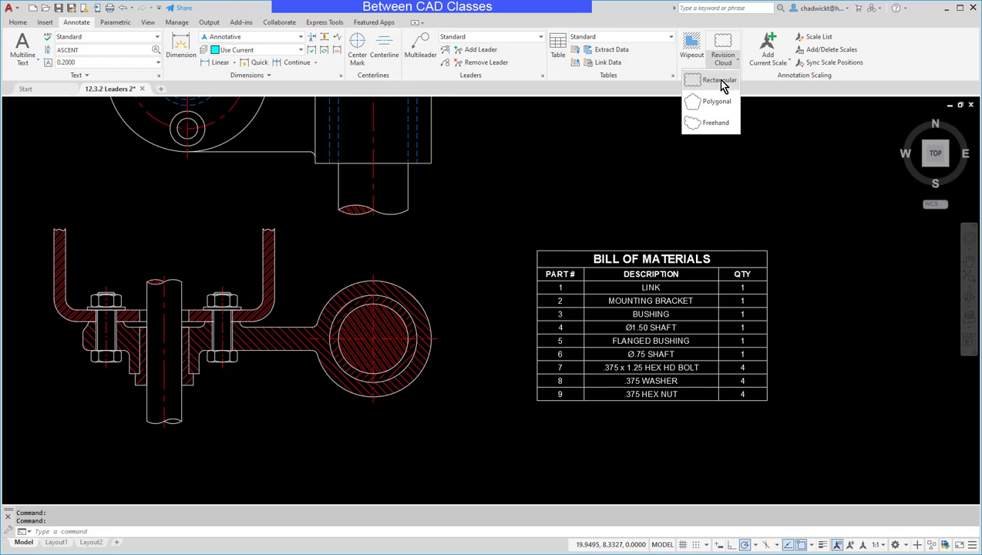
{"action": "left_click", "coordinate": [716, 79]}
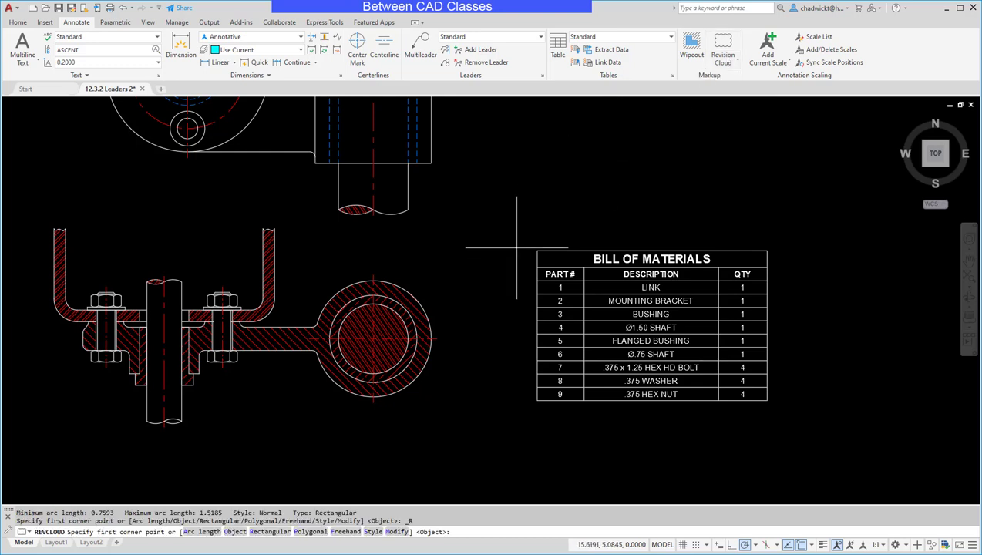
{"action": "mouse_move", "coordinate": [483, 312]}
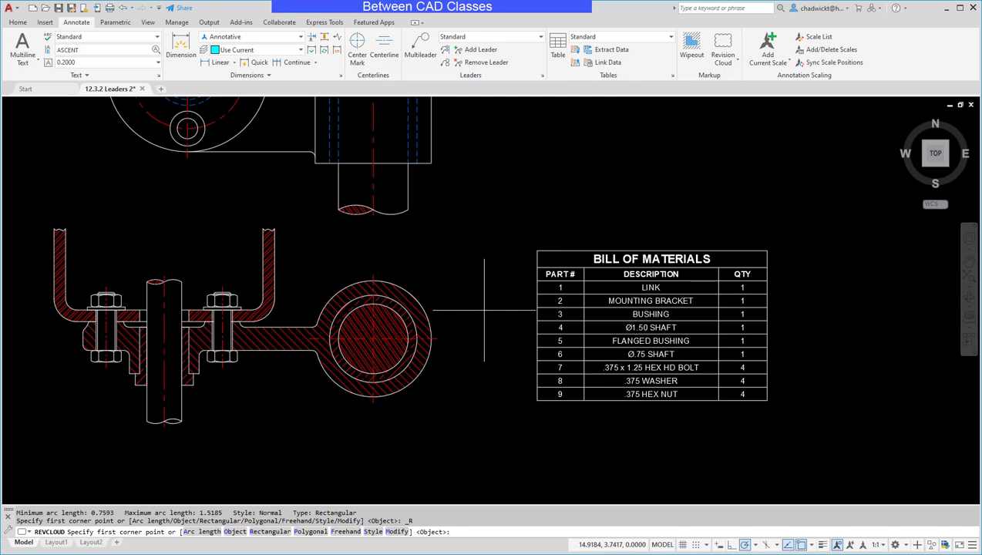
{"action": "mouse_move", "coordinate": [295, 262]}
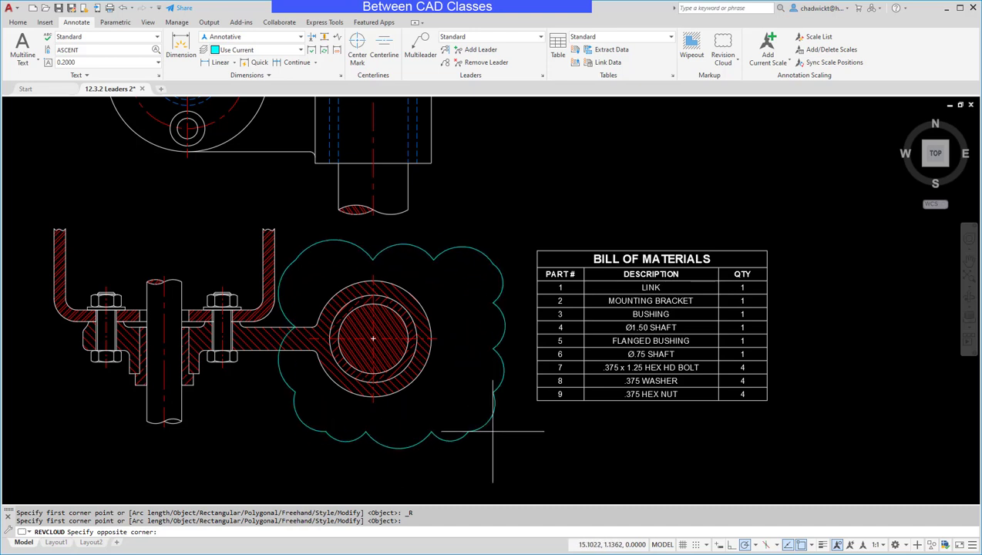
{"action": "mouse_move", "coordinate": [509, 447]}
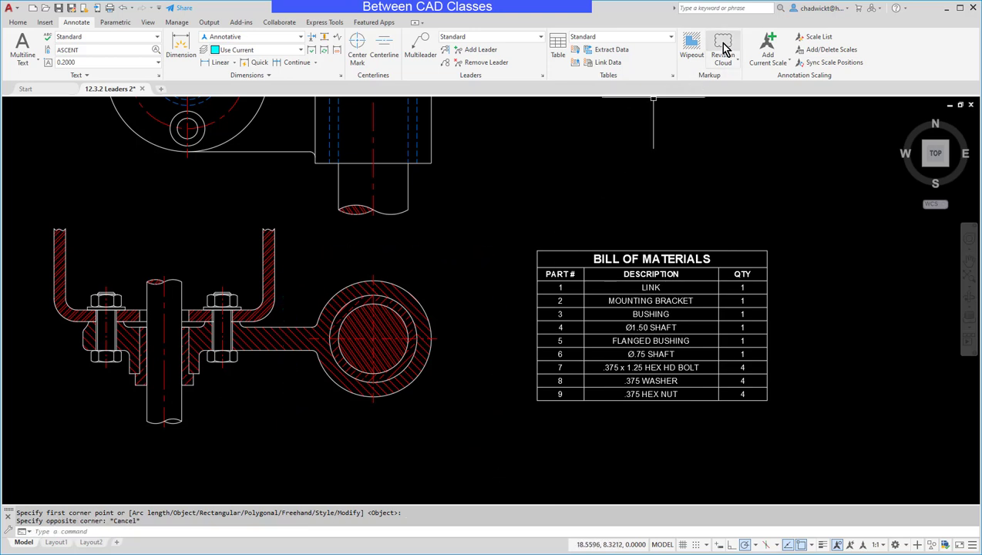
{"action": "left_click", "coordinate": [722, 43]}
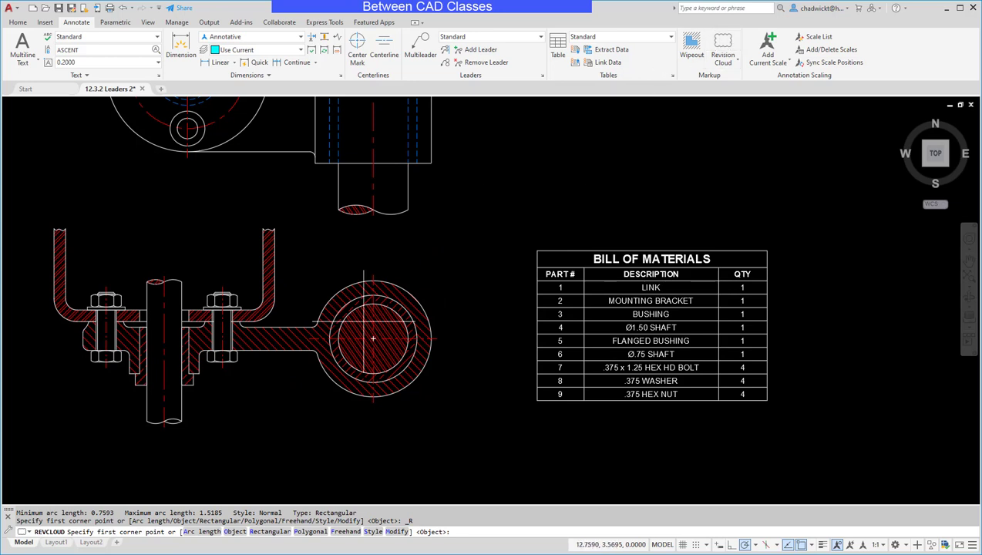
{"action": "mouse_move", "coordinate": [229, 433]}
{"action": "type", "text": "A"}
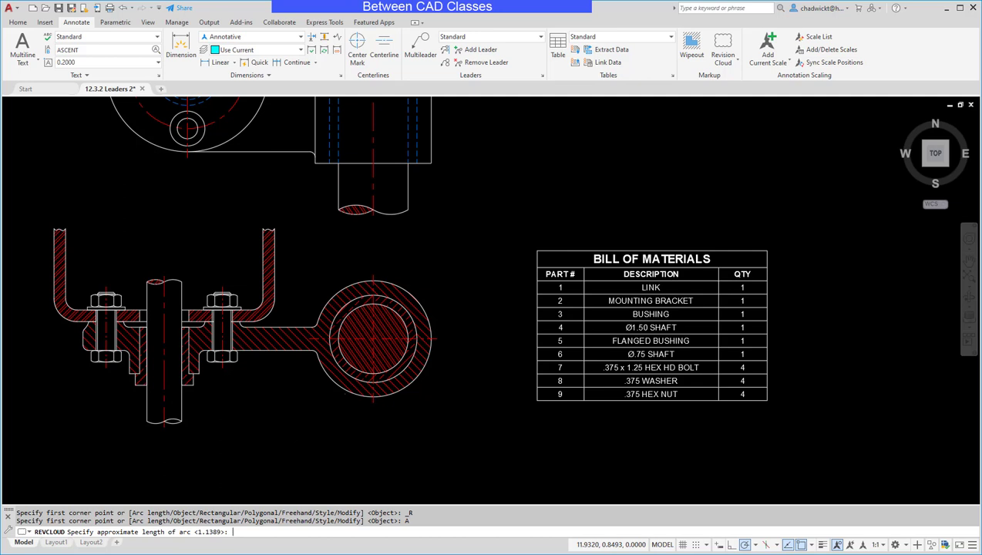
{"action": "type", "text": ".1"}
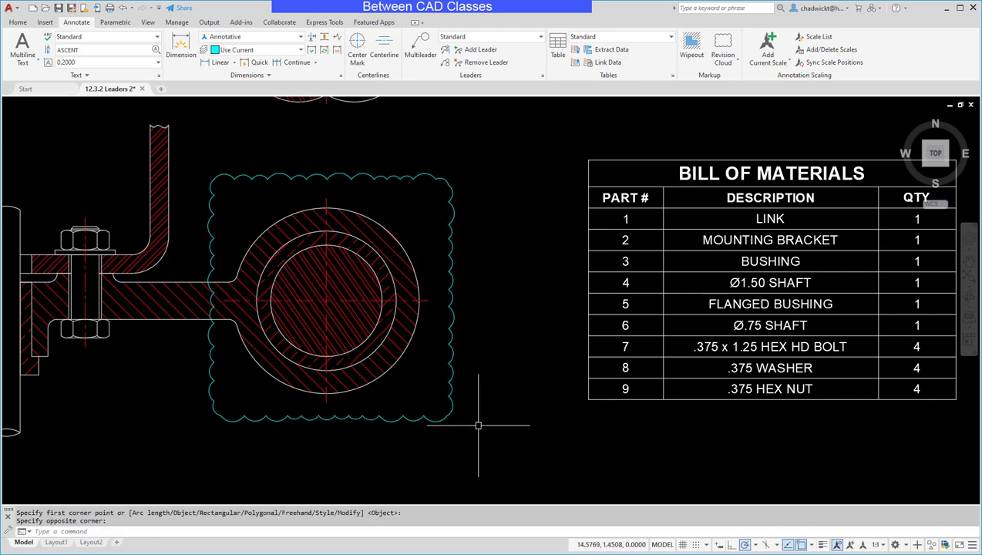
{"action": "mouse_move", "coordinate": [537, 428]}
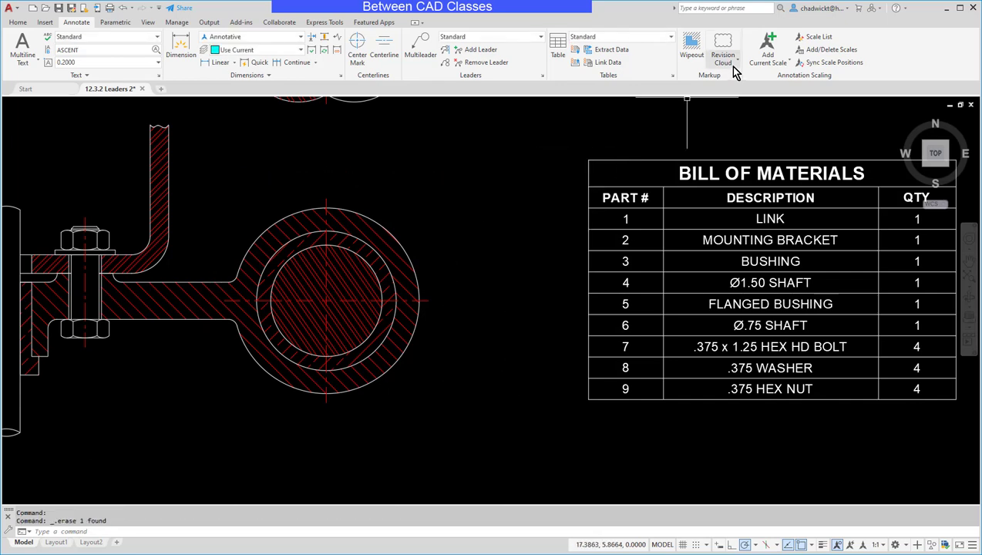
Switch the revision cloud type to Polygonal
{"action": "left_click", "coordinate": [723, 54]}
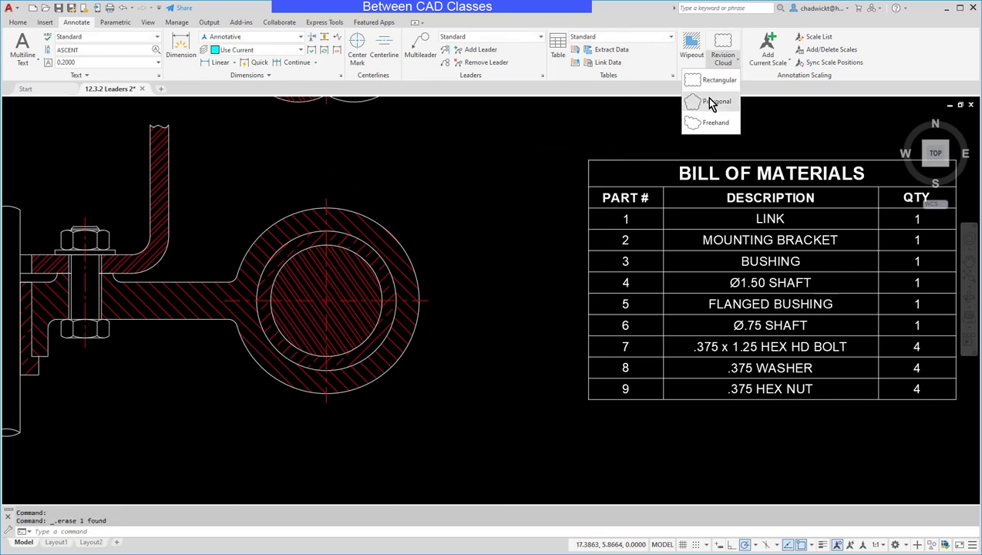
{"action": "left_click", "coordinate": [717, 101]}
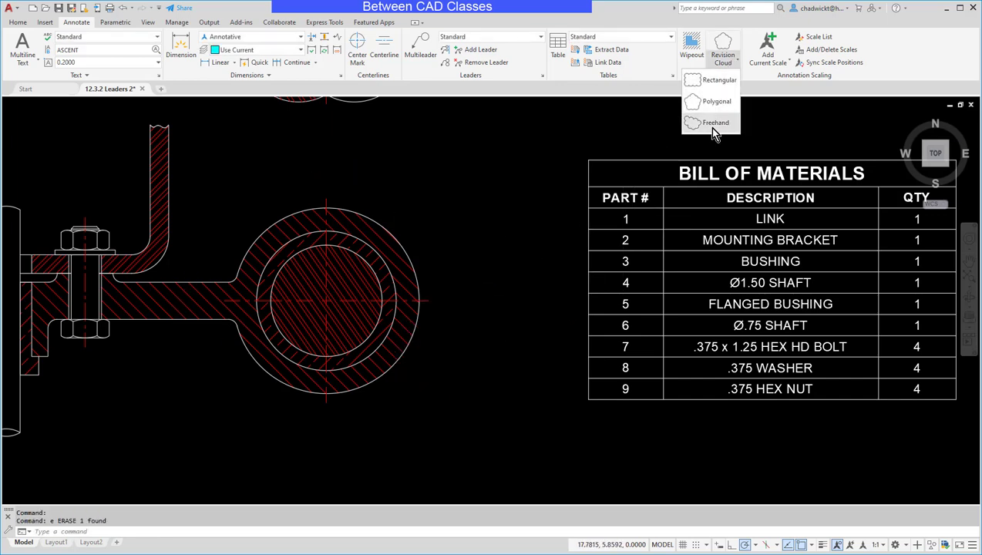
Choose the Freehand revision cloud type
{"action": "left_click", "coordinate": [715, 122]}
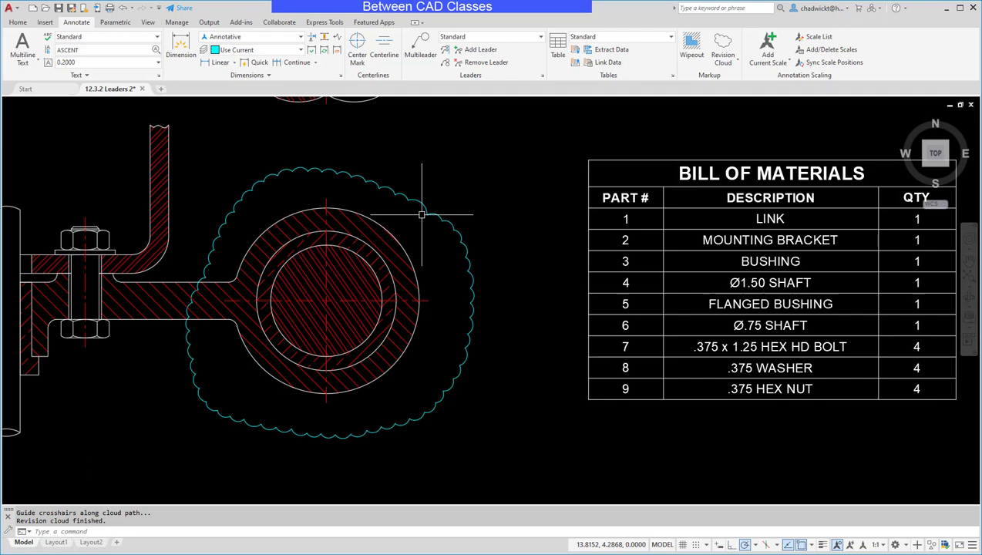
{"action": "mouse_move", "coordinate": [521, 433]}
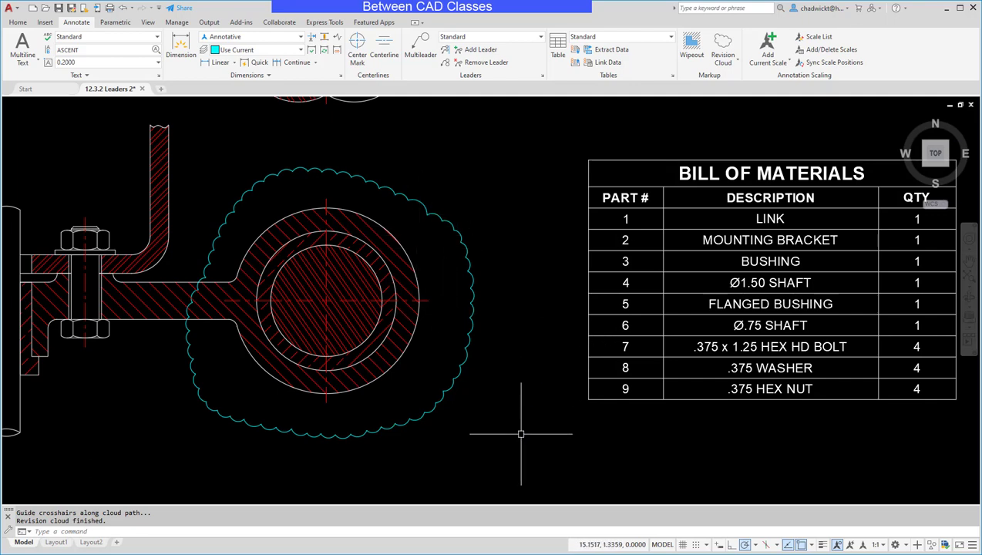
{"action": "mouse_move", "coordinate": [512, 426]}
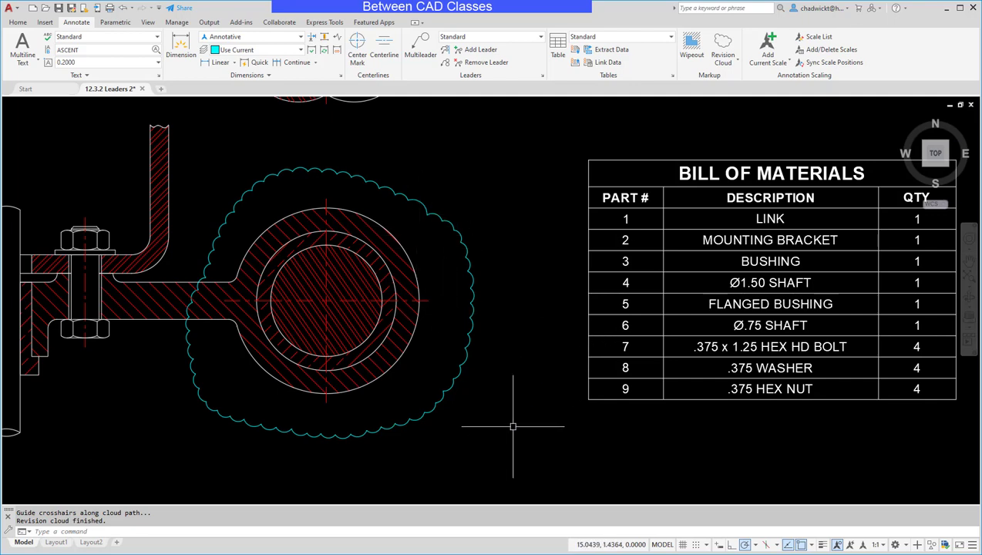
{"action": "mouse_move", "coordinate": [519, 415]}
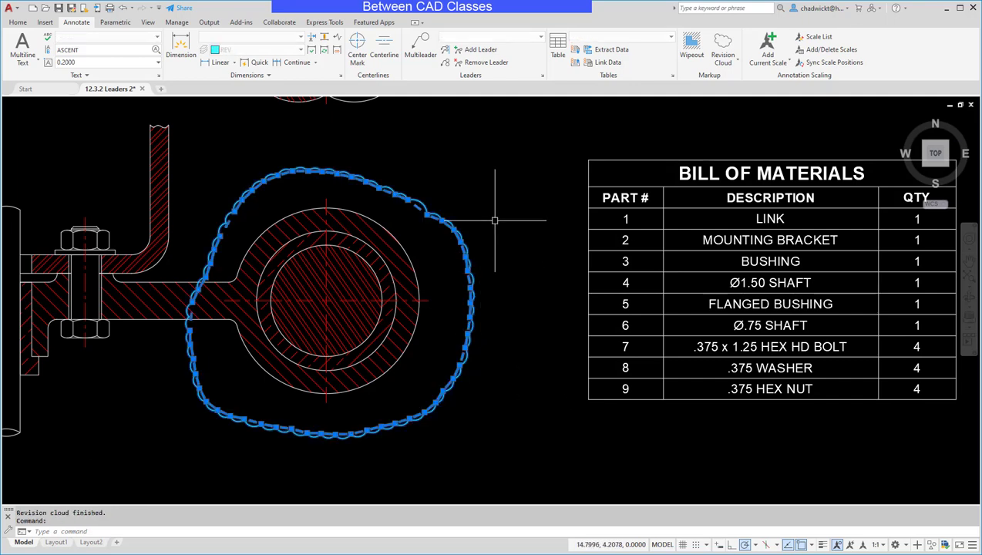
Set the freehand cloud's Arc Length to 0.5 in Properties
{"action": "right_click", "coordinate": [494, 221]}
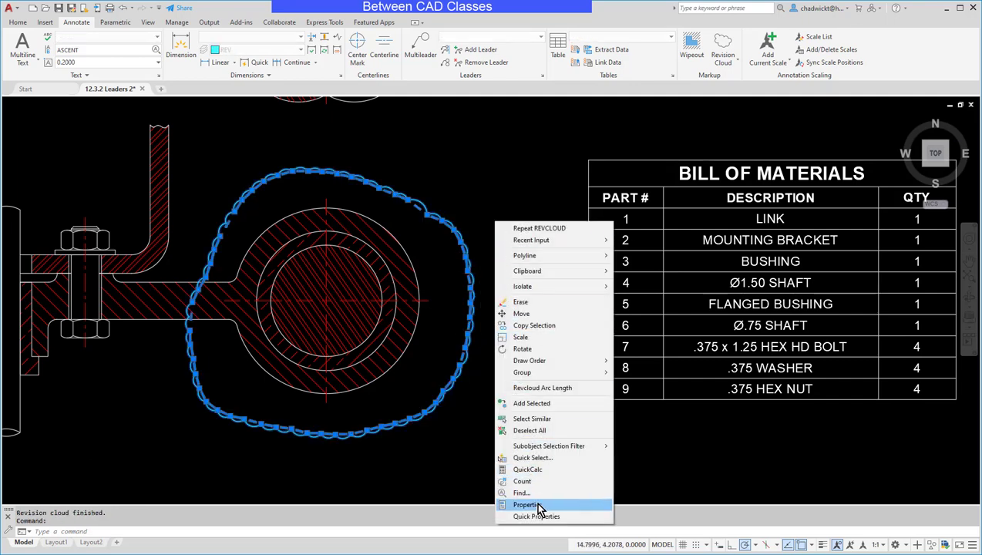
{"action": "mouse_move", "coordinate": [547, 507]}
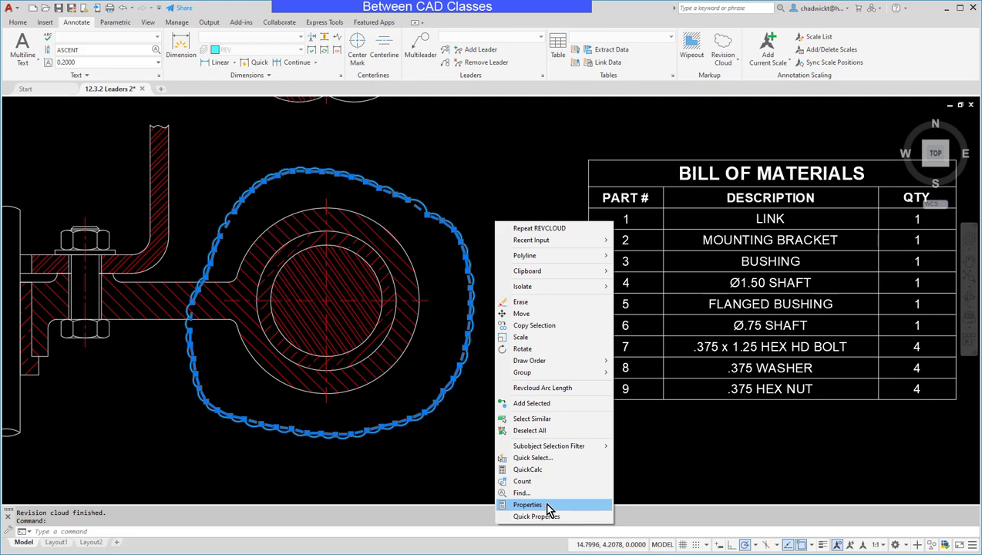
{"action": "left_click", "coordinate": [527, 504]}
{"action": "type", "text": "0.5000"}
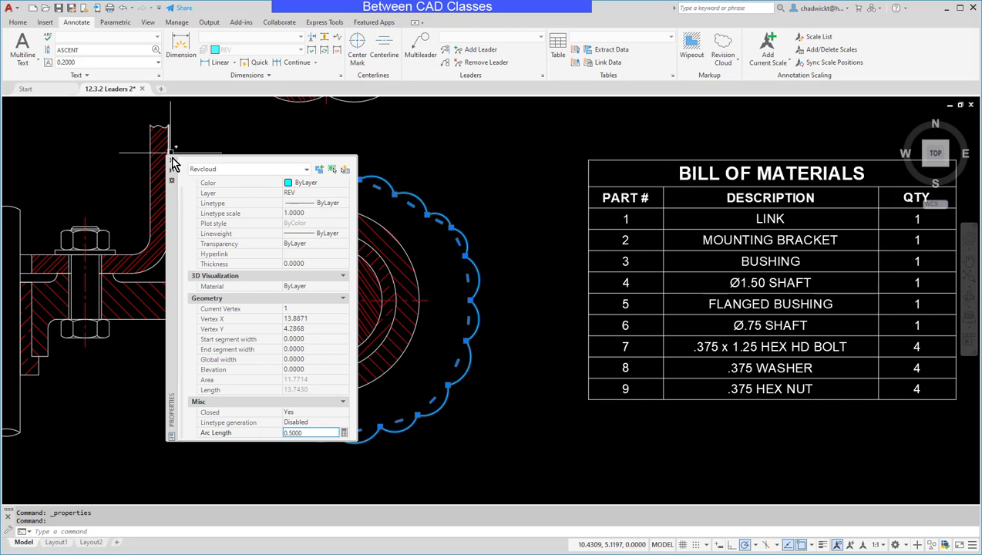
{"action": "key", "text": "Escape"}
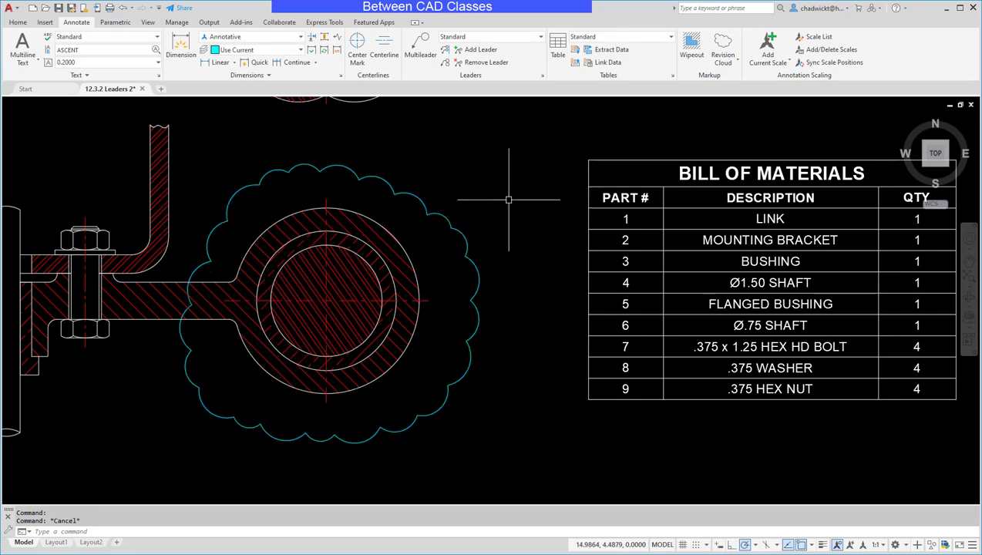